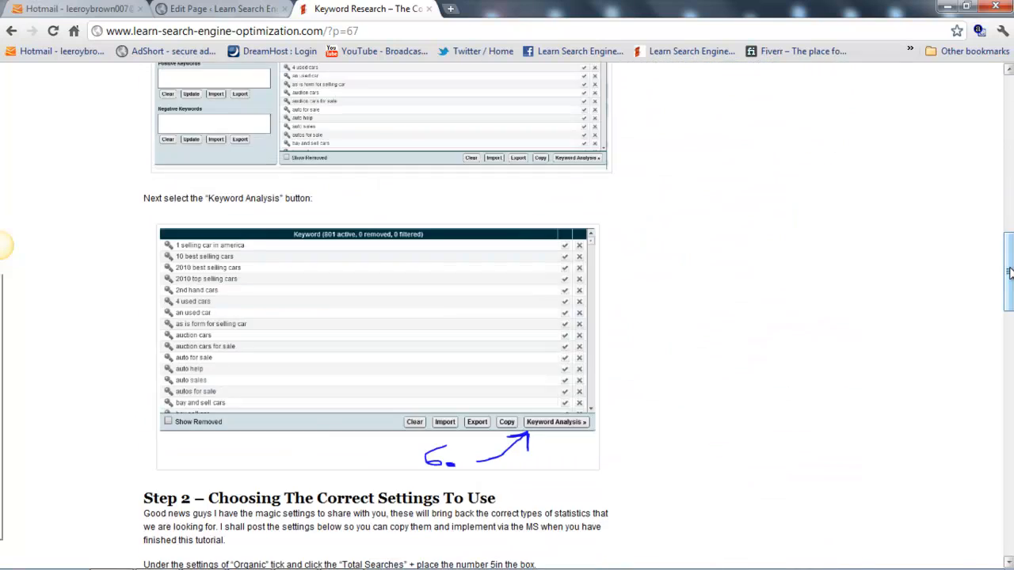
- Fill project settings: 'beads and crystals' keyword and title, English, All Countries and Territories
scroll(down, 3)
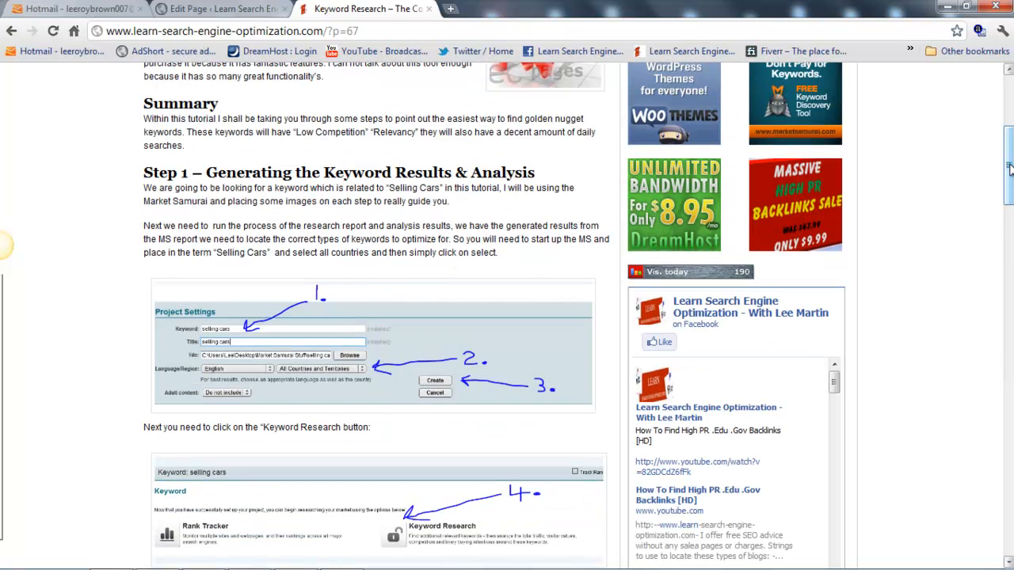
scroll(up, 3)
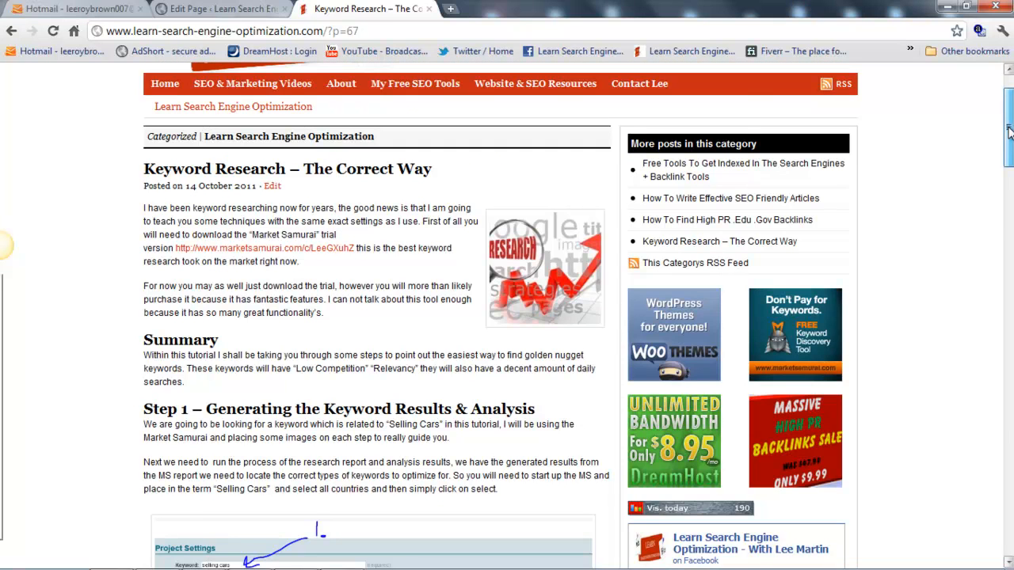
scroll(down, 3)
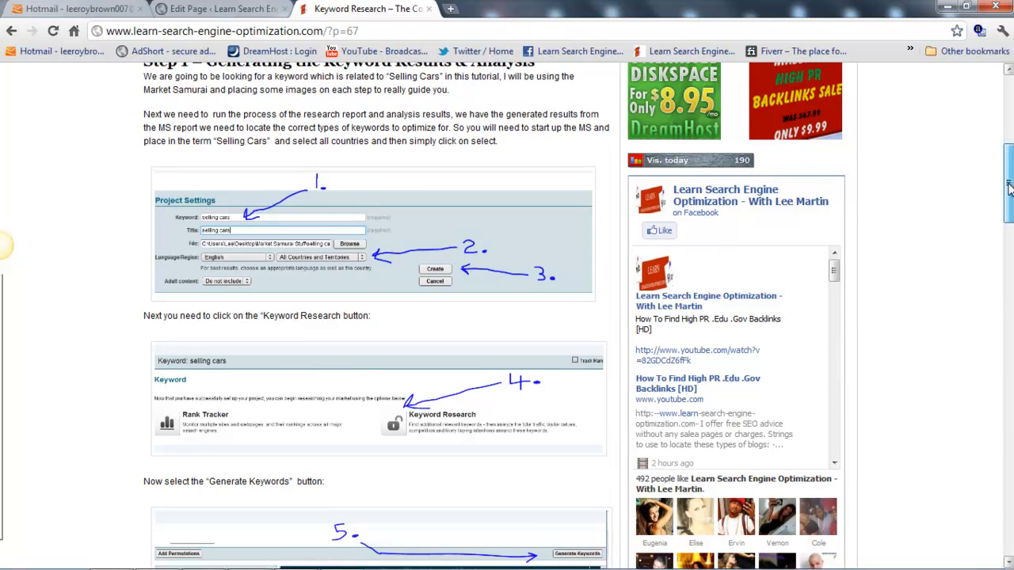
scroll(down, 3)
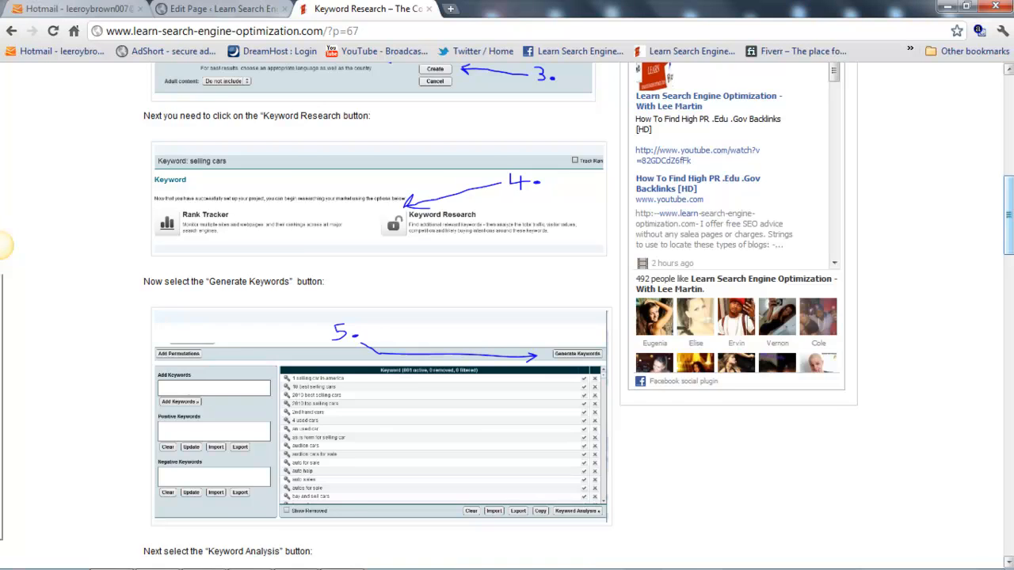
scroll(up, 3)
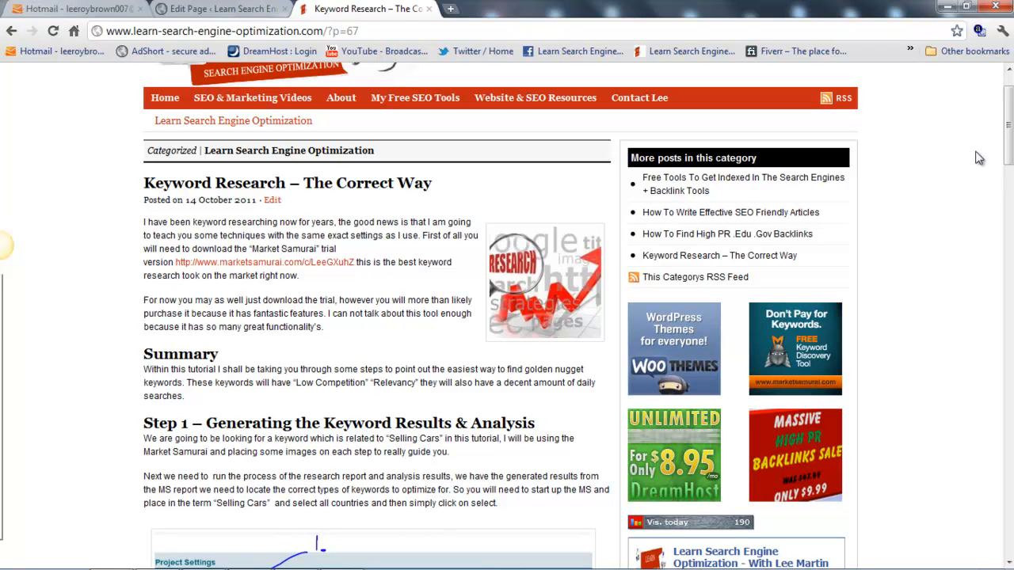
scroll(down, 3)
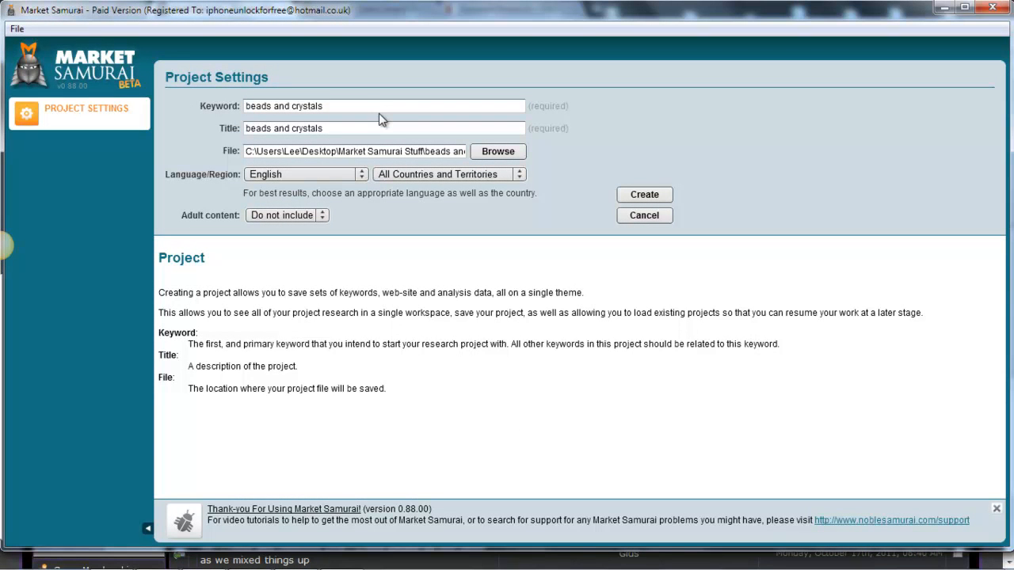
mouse_move(565, 191)
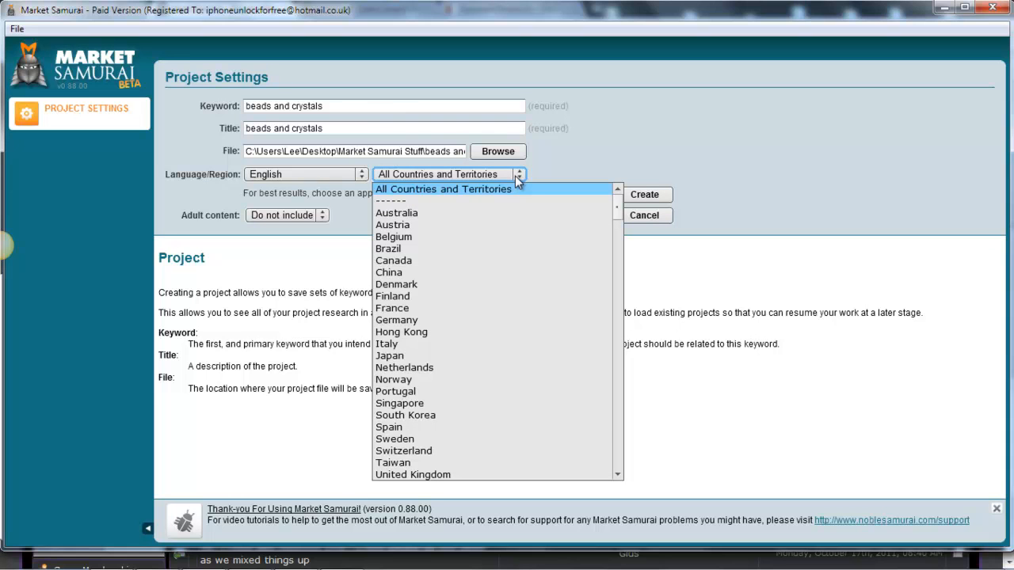
mouse_move(582, 236)
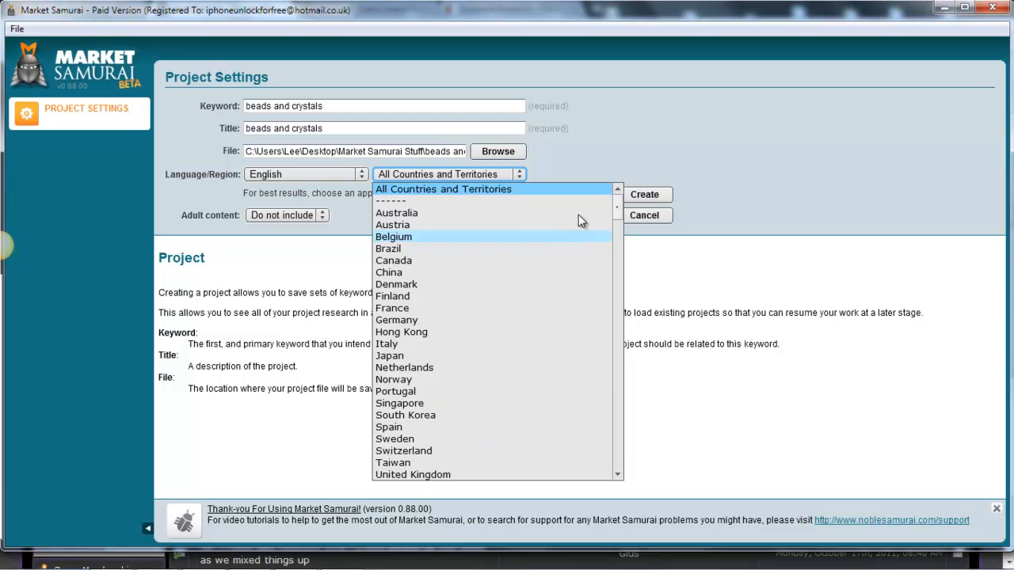
click(443, 188)
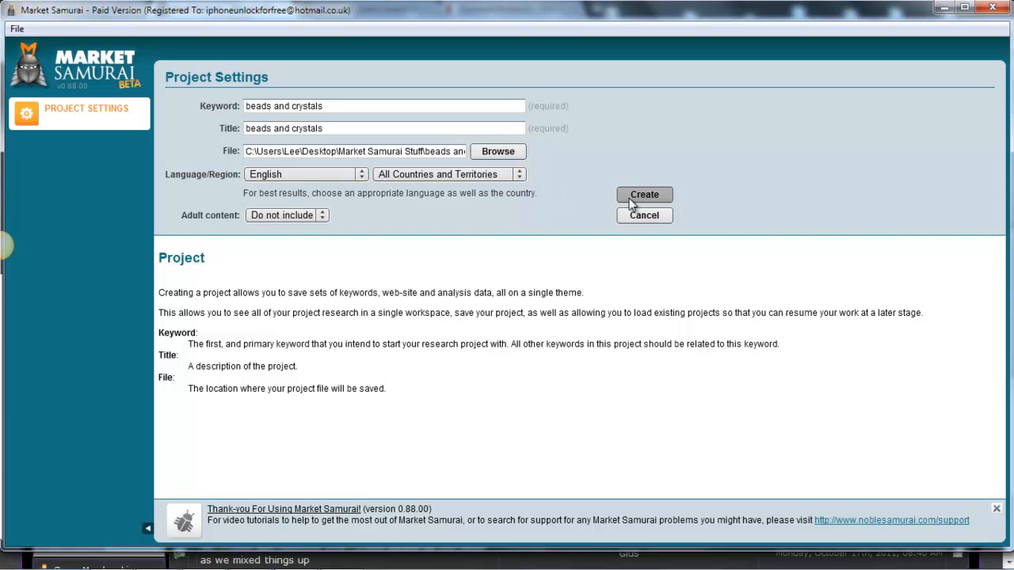
- Create the 'beads and crystals' project and open its Keyword Research page
click(644, 194)
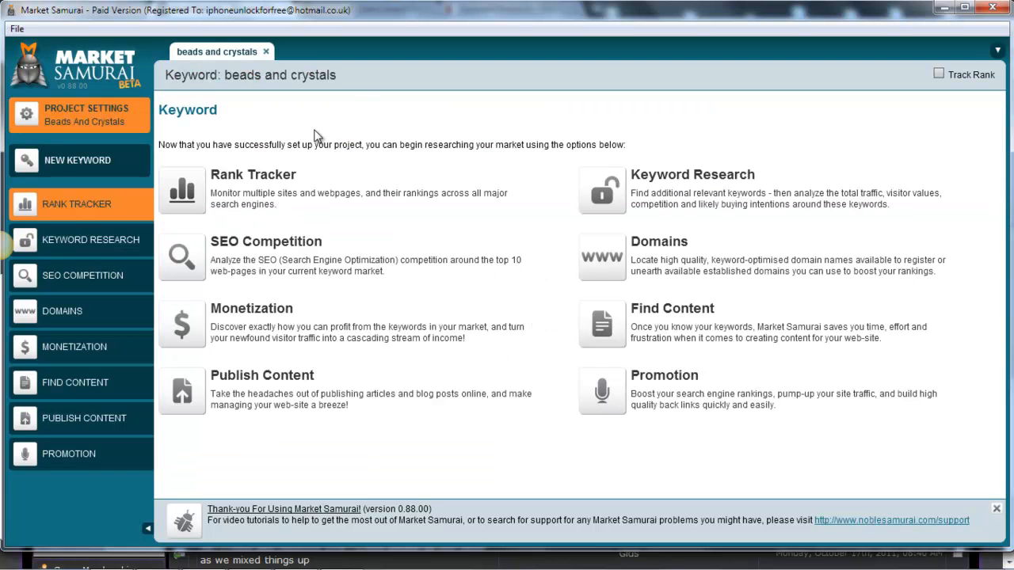
mouse_move(353, 94)
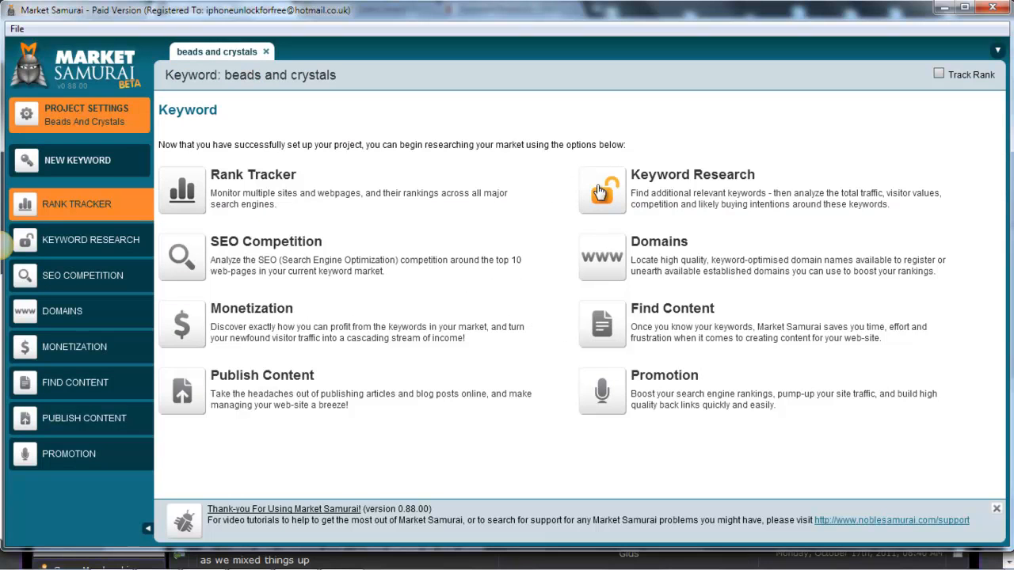
click(601, 190)
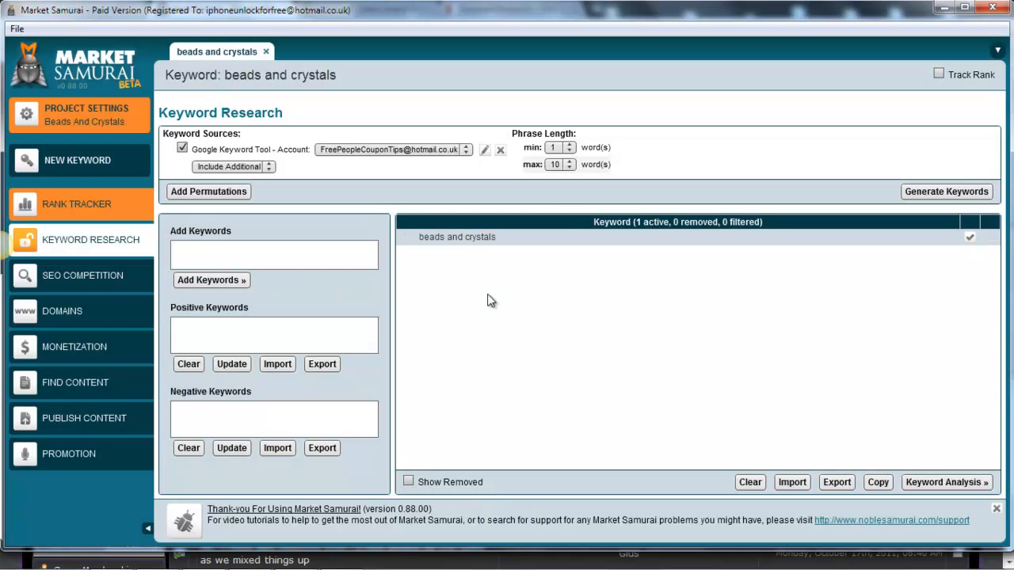
click(273, 254)
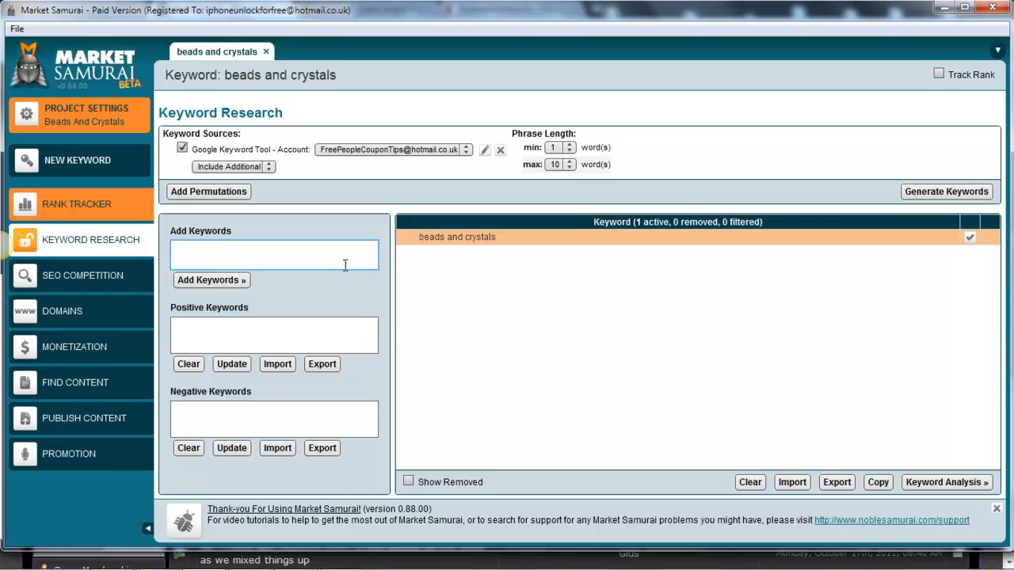
- Add the keyword 'how to sell beads and crystals' to the list
text(how to sell bead)
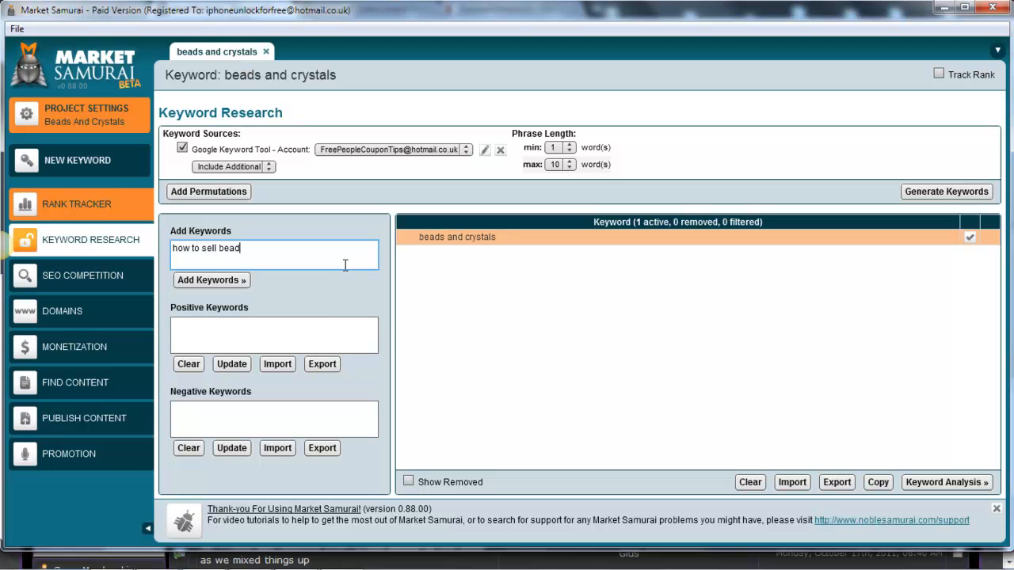
text(s and)
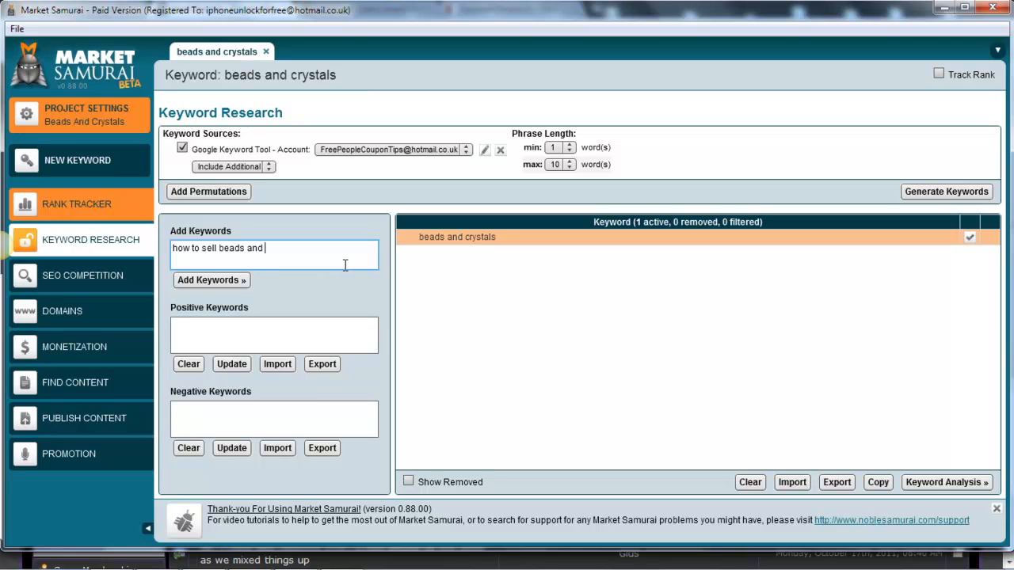
text(crystals)
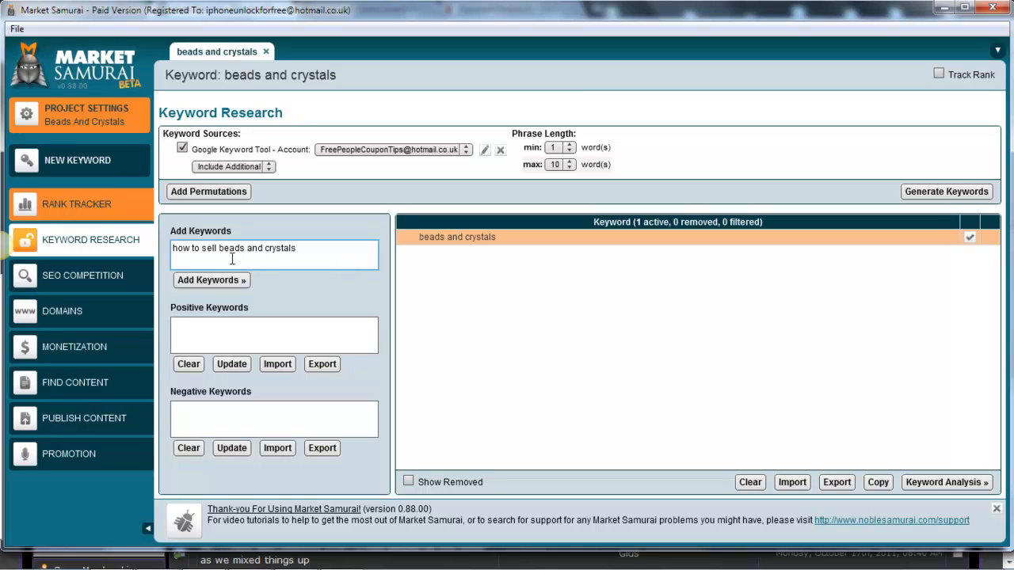
click(212, 280)
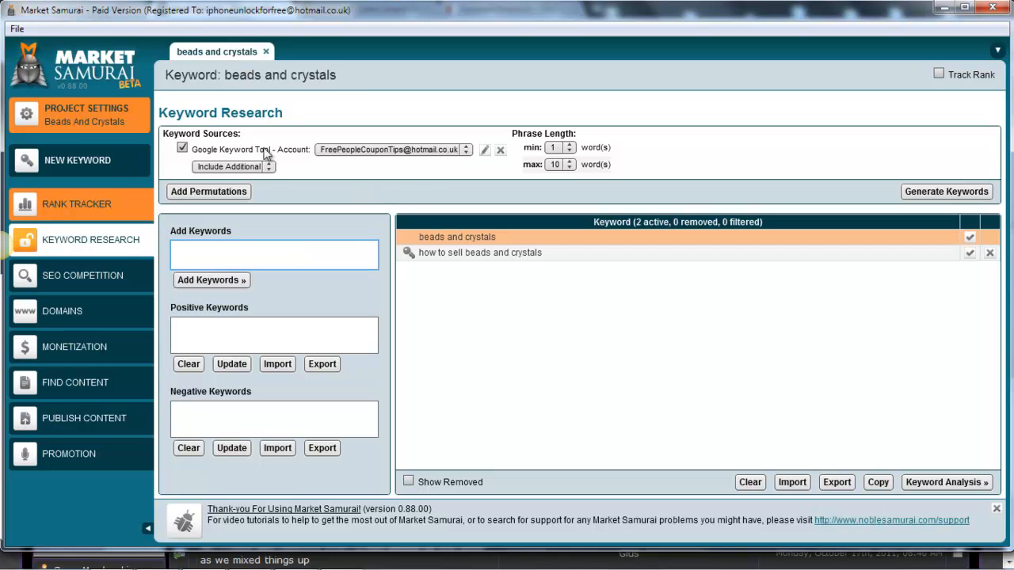
mouse_move(262, 148)
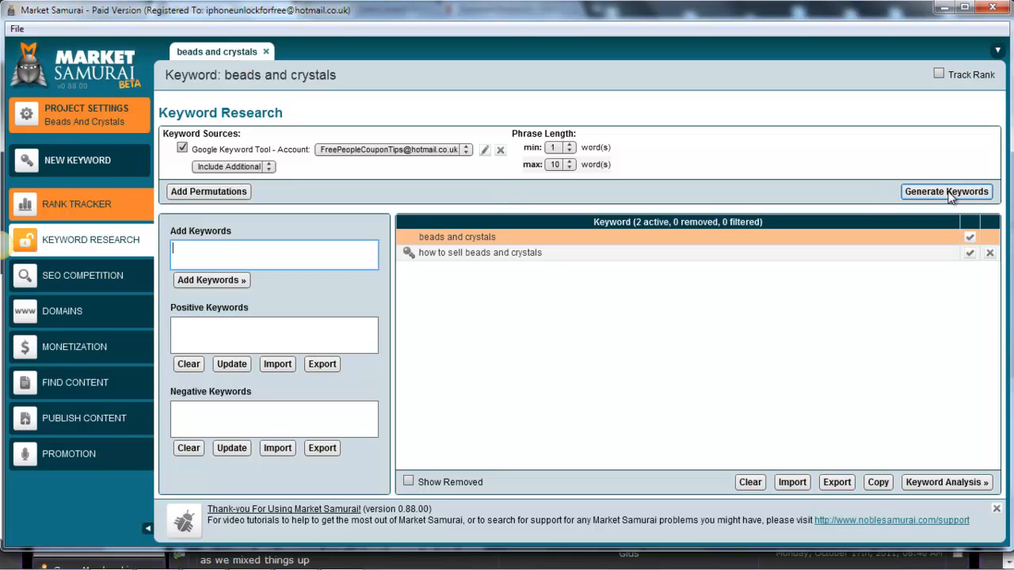
- Generate related keywords from the Google Keyword Tool for both phrases
click(945, 191)
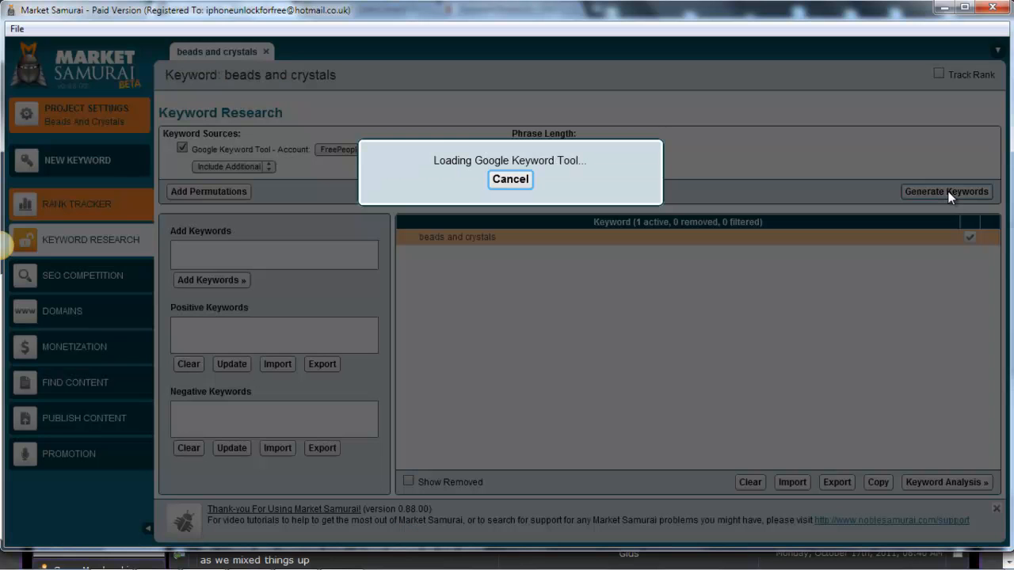
mouse_move(551, 306)
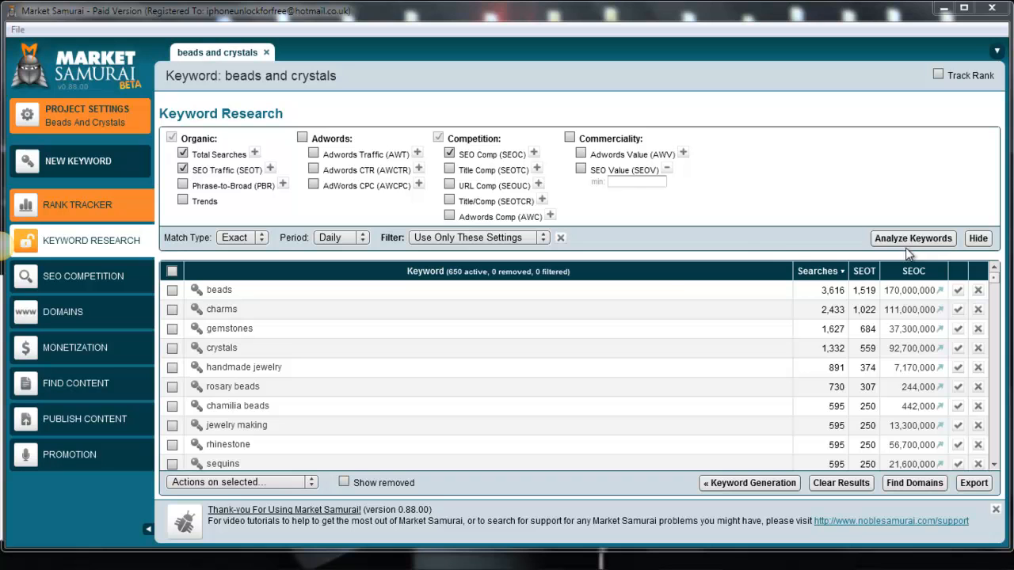
mouse_move(549, 309)
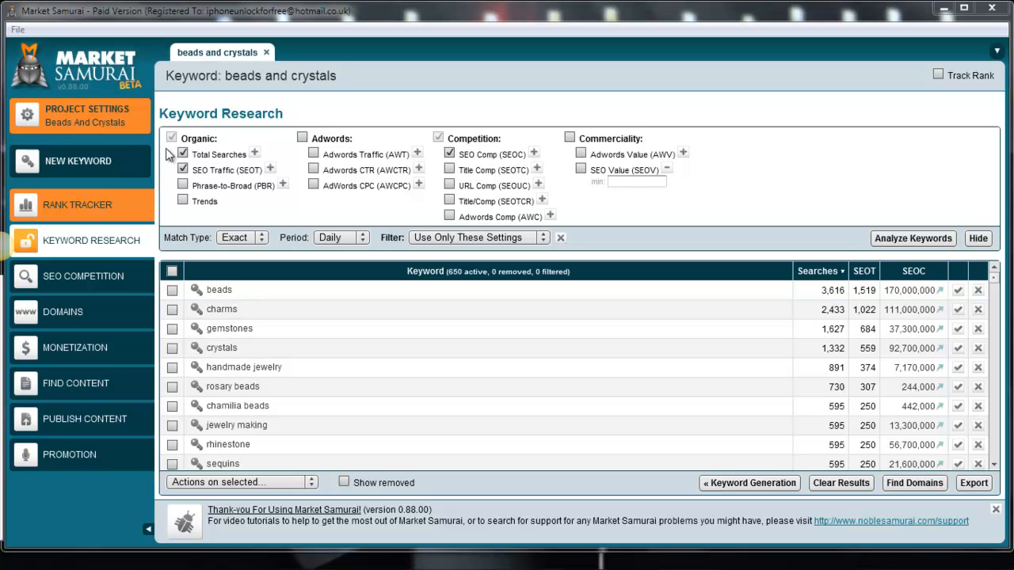
- Filter keywords by Total Searches min 5, SEO traffic min 10, SEO Comp max 75000
click(569, 138)
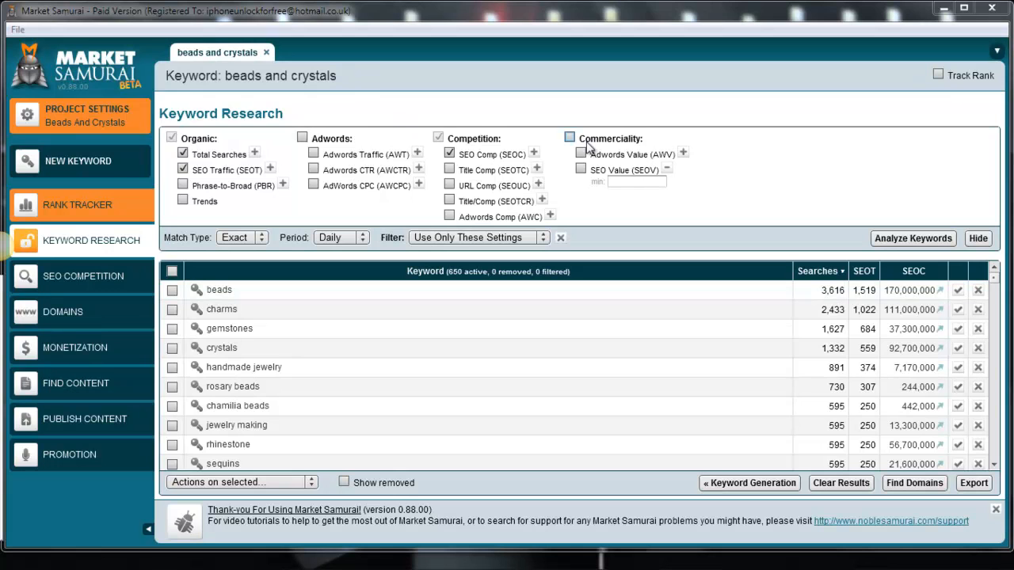
click(570, 138)
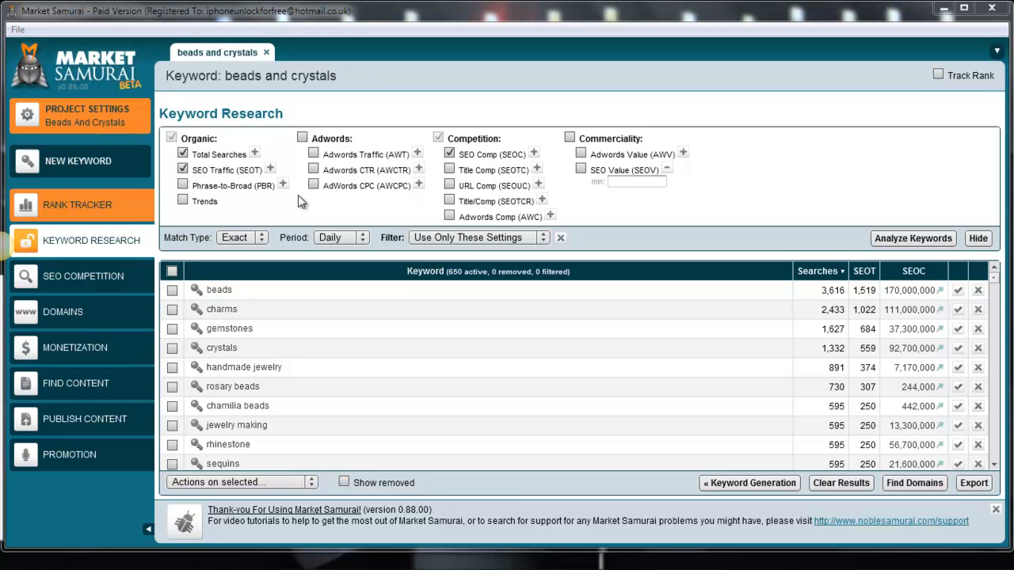
mouse_move(218, 153)
text(10)
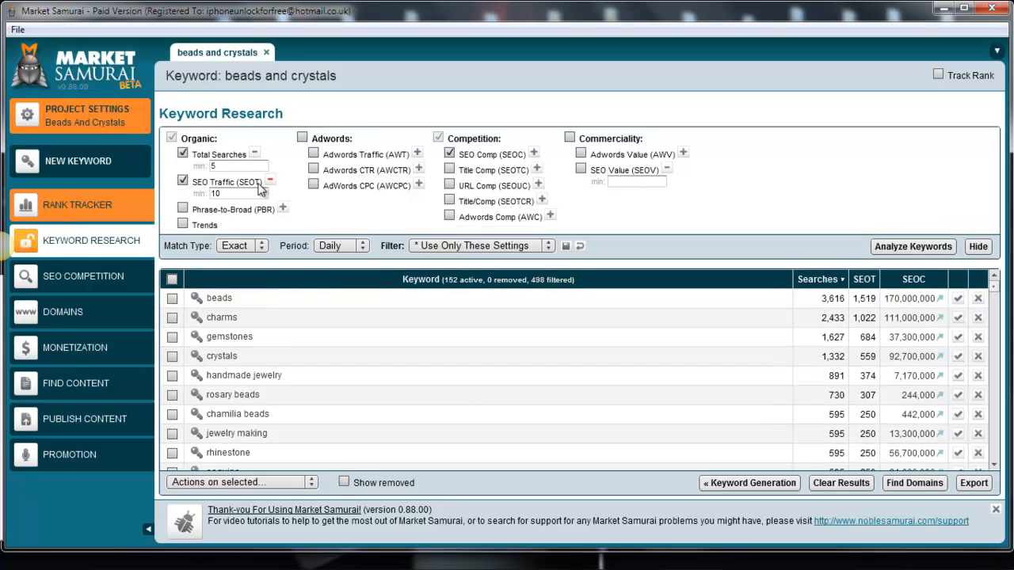
click(237, 166)
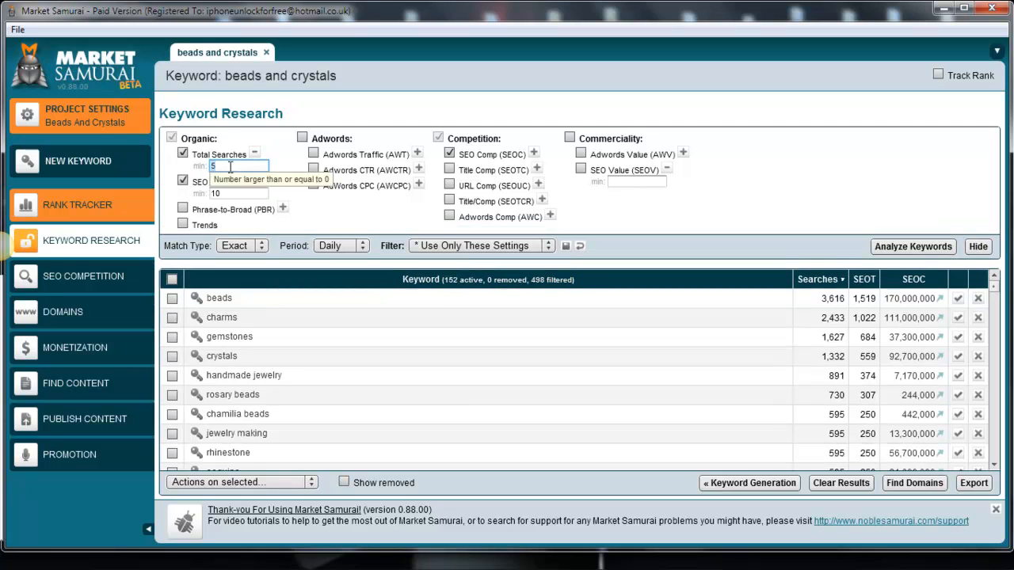
mouse_move(219, 154)
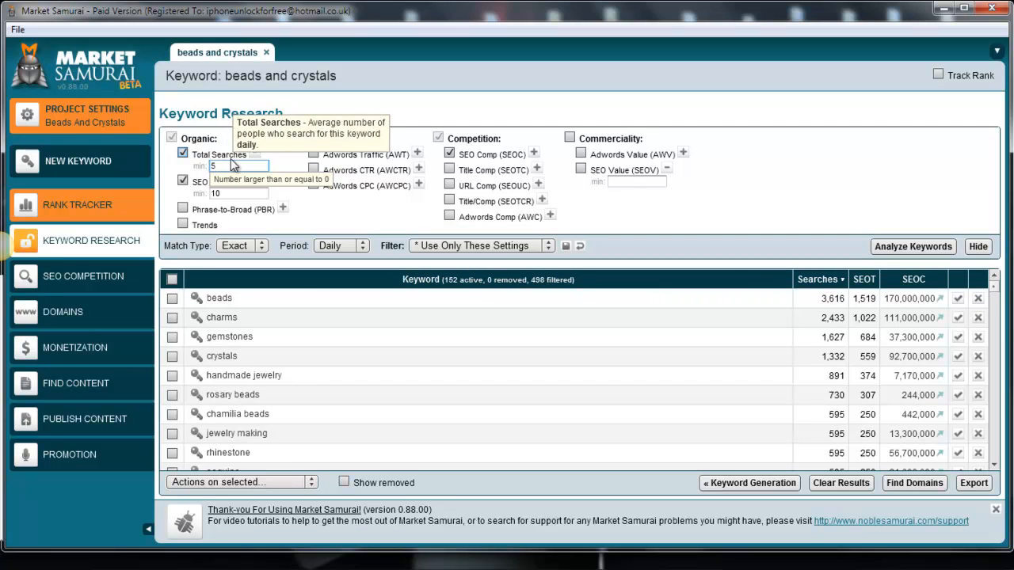
mouse_move(230, 182)
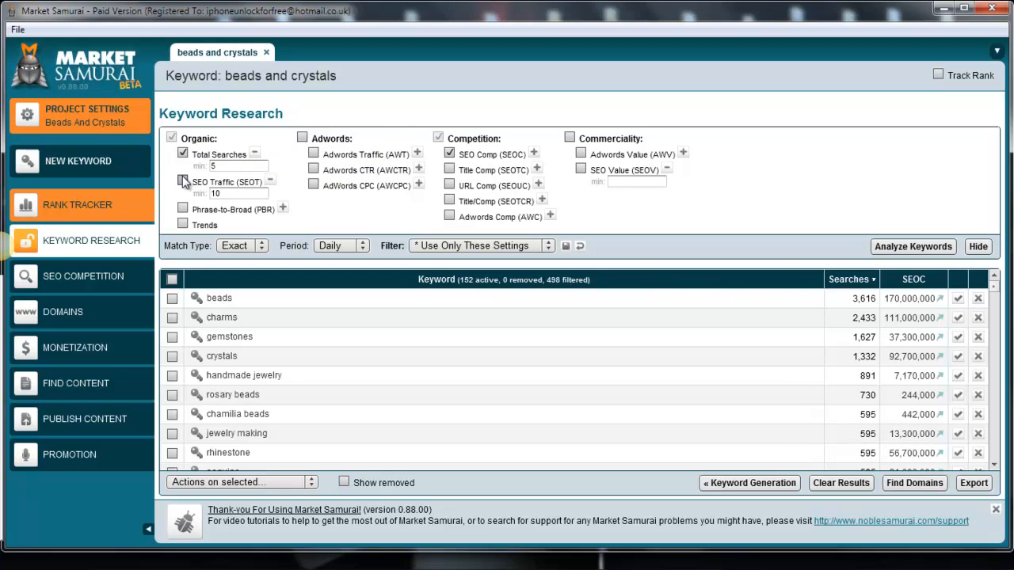
click(182, 181)
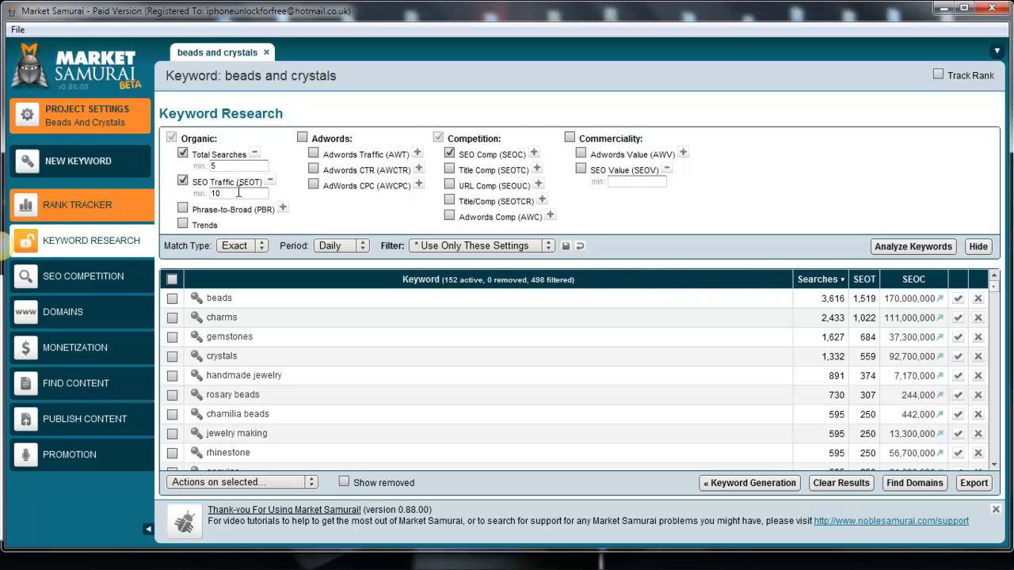
mouse_move(273, 185)
text(75000)
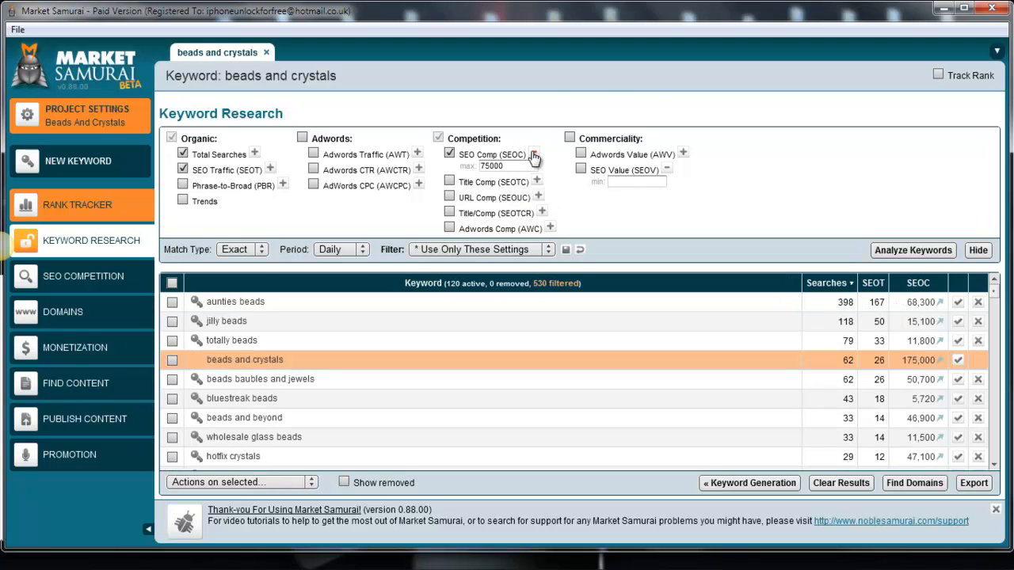
- Turn off the keyword filter to show all 650 keywords again
click(507, 166)
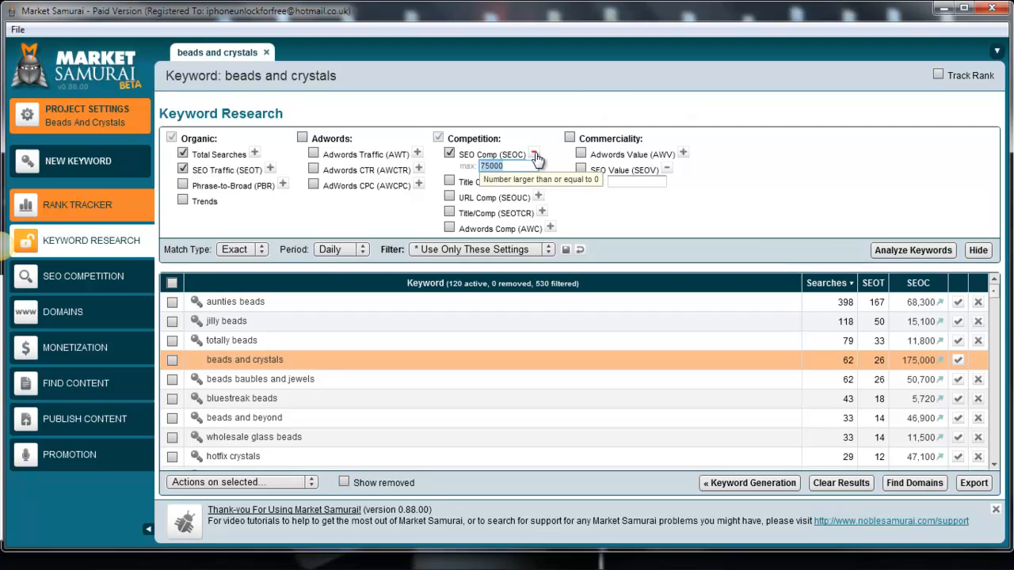
click(911, 251)
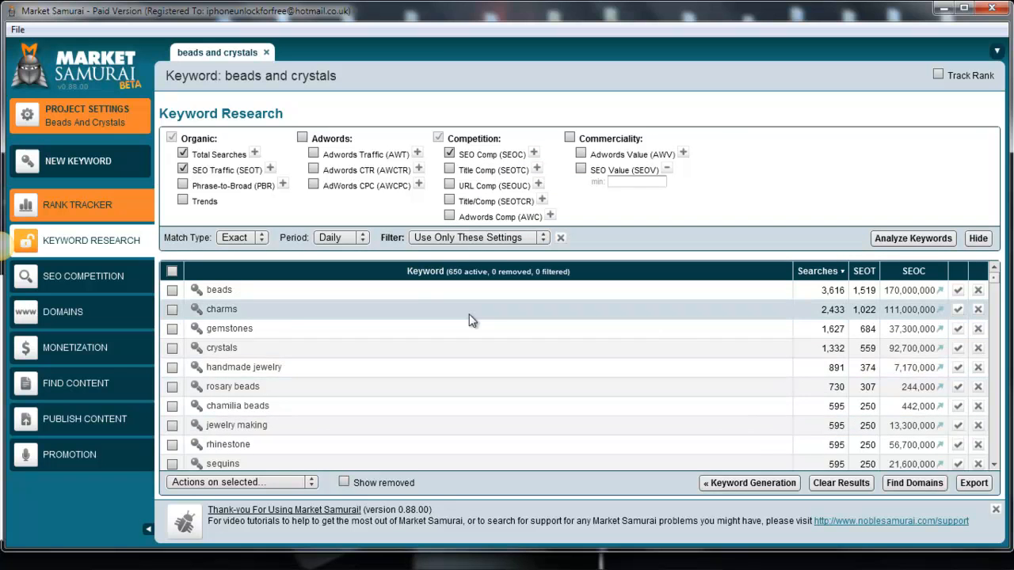
mouse_move(519, 367)
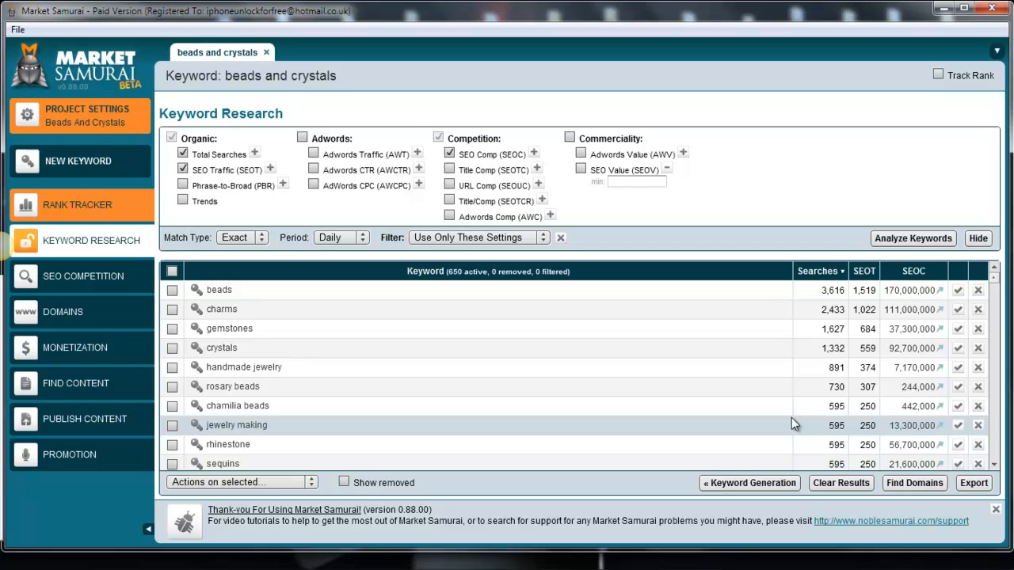
mouse_move(820, 276)
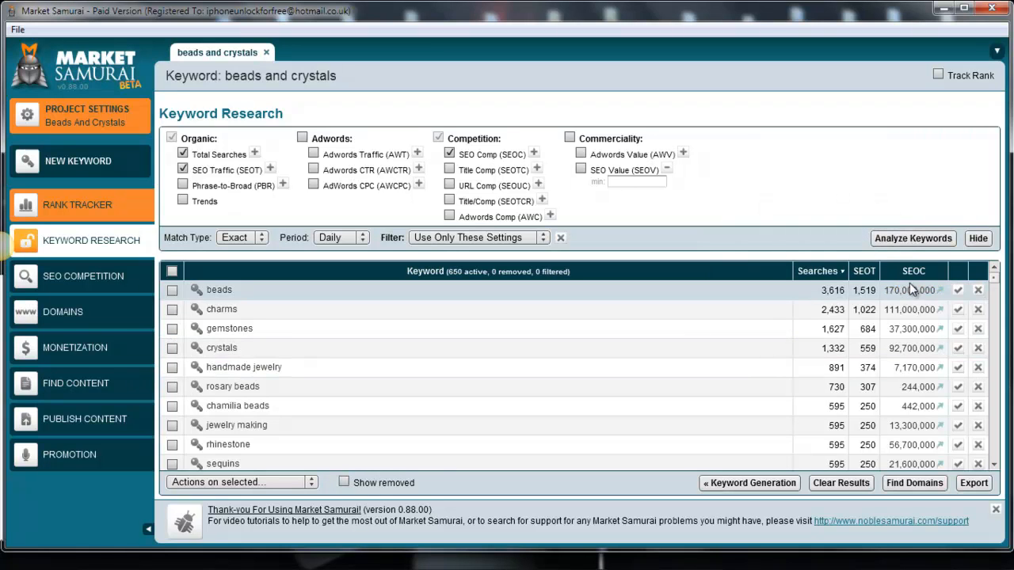
mouse_move(913, 271)
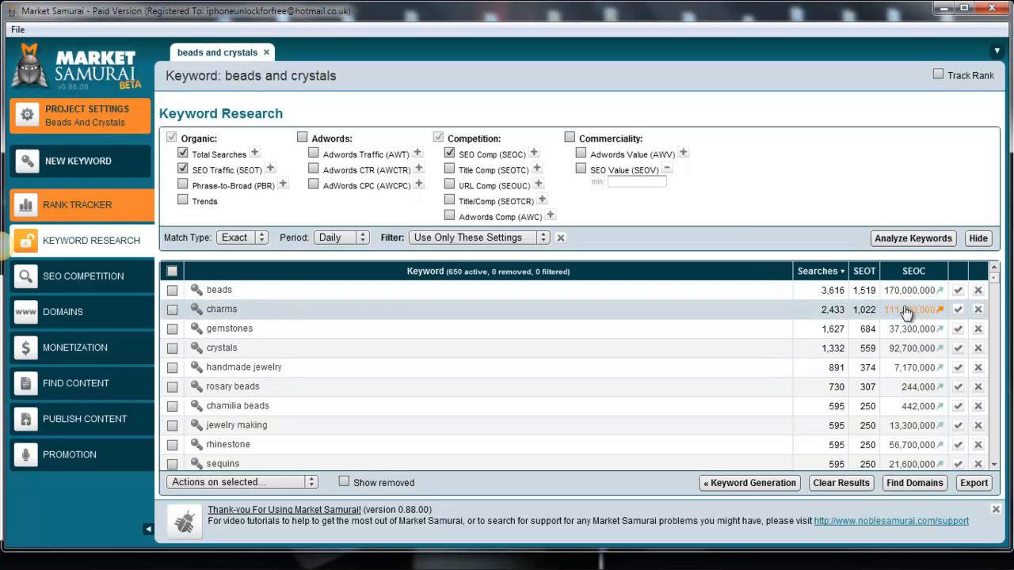
- Scroll to mid-volume keywords like cabochon and glass beads (398–487 searches)
scroll(down, 3)
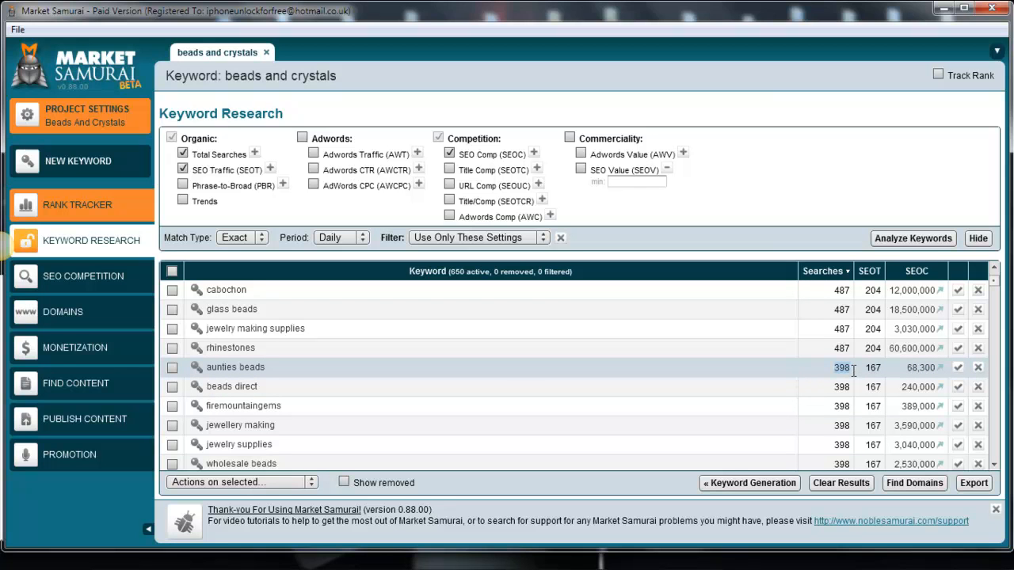
mouse_move(806, 378)
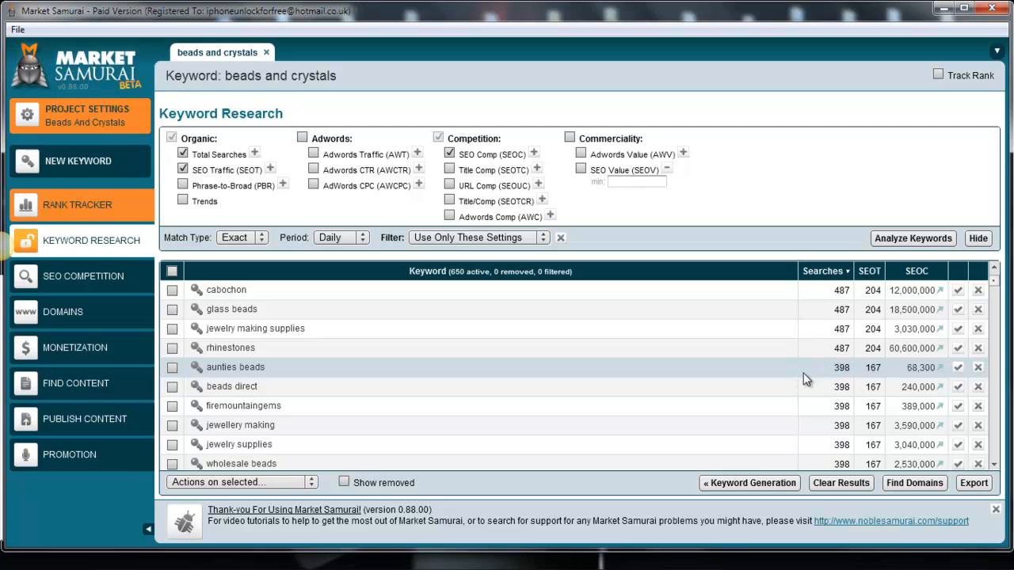
mouse_move(284, 376)
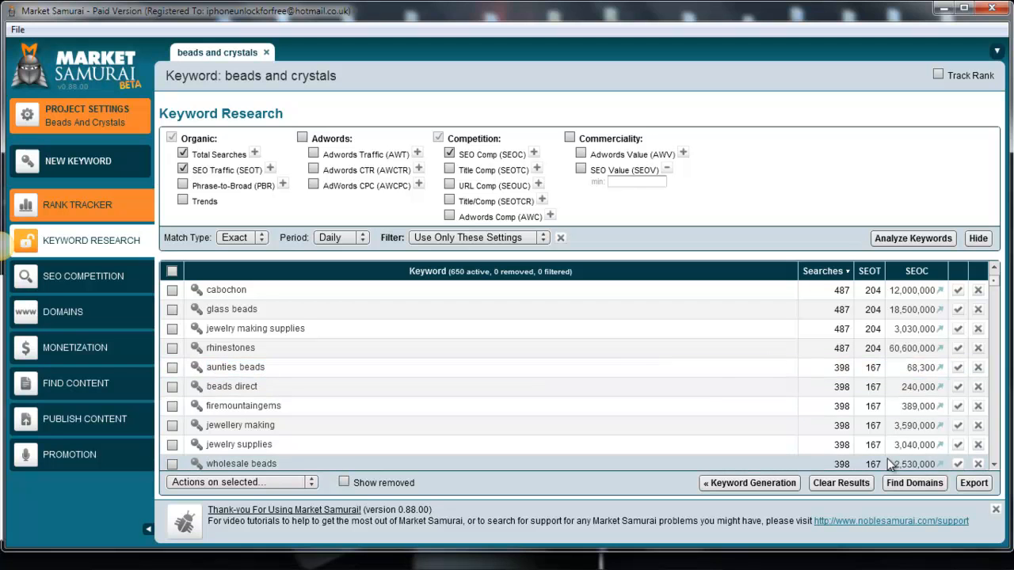
- Scroll further to keywords like wooden beads and jilly beads (95–145 searches)
scroll(down, 3)
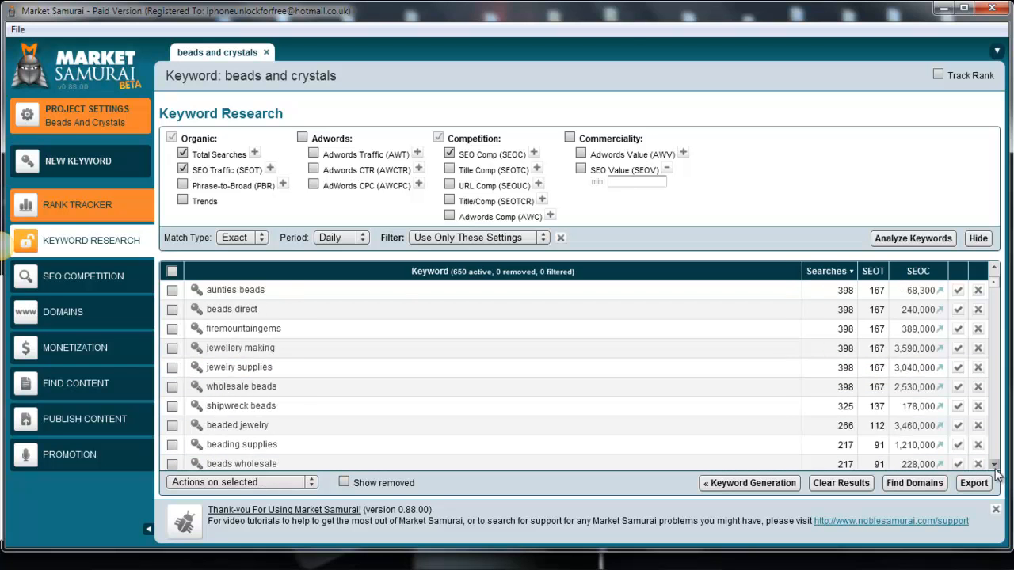
scroll(down, 3)
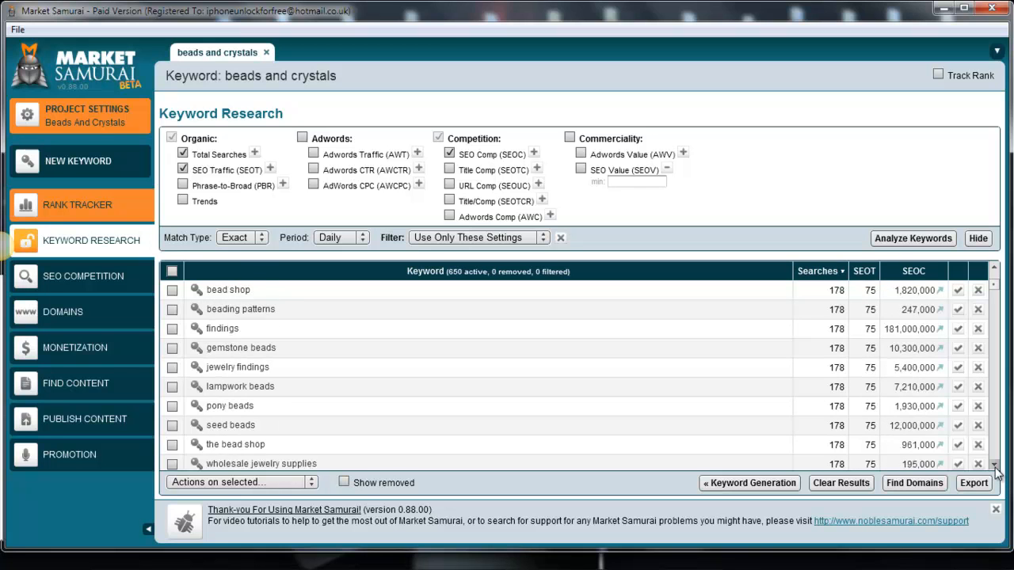
scroll(down, 3)
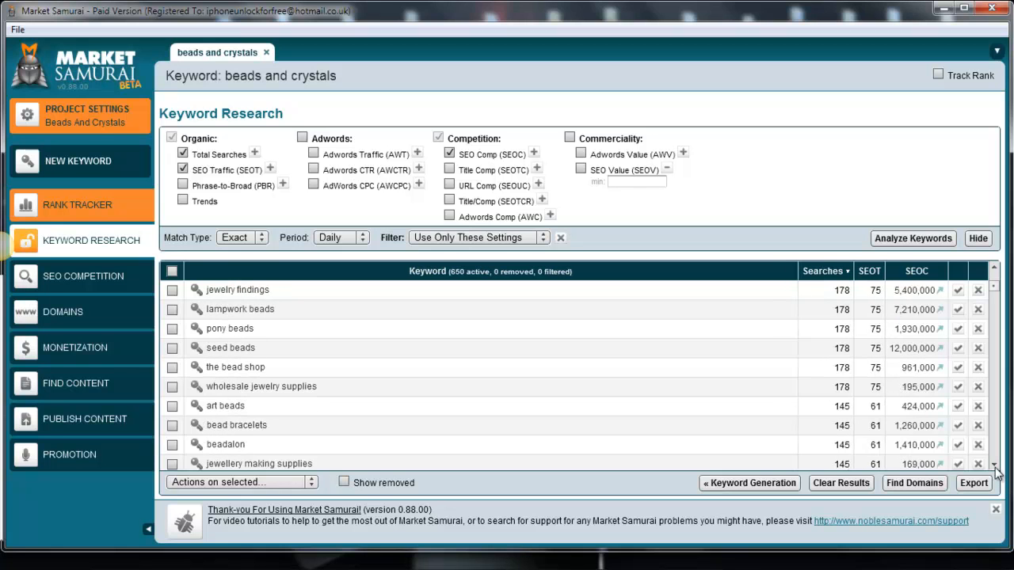
scroll(down, 3)
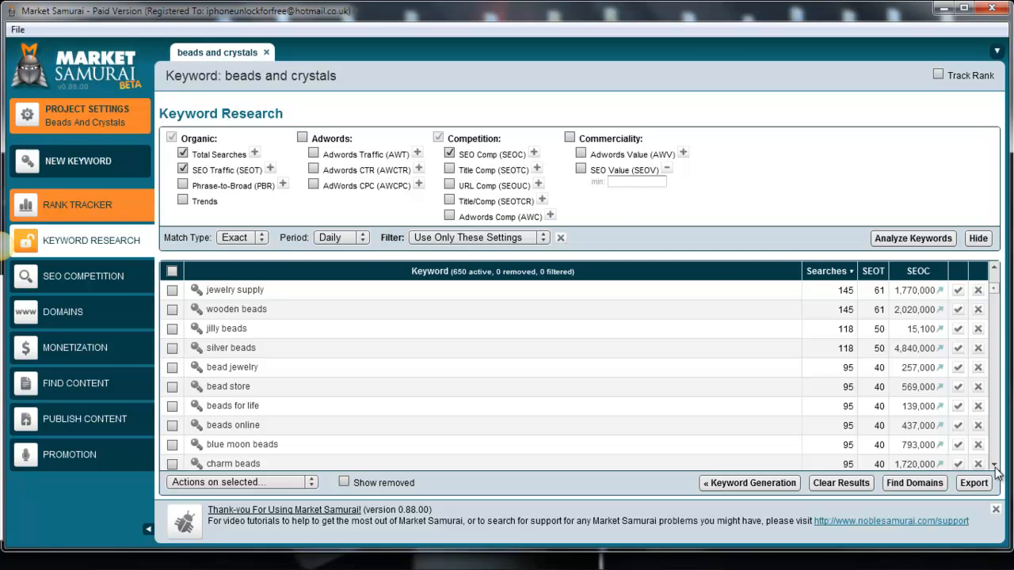
mouse_move(829, 371)
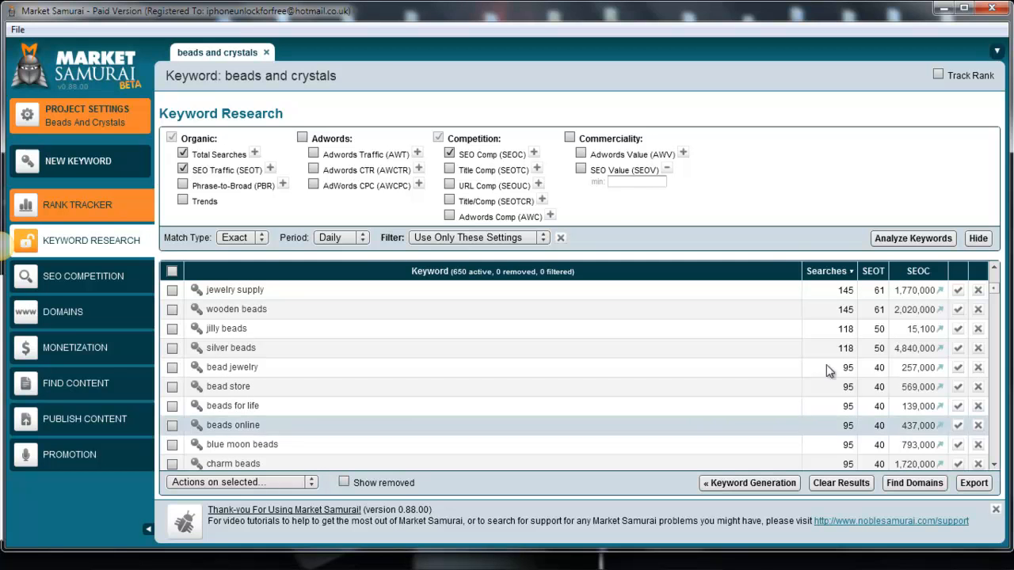
mouse_move(834, 301)
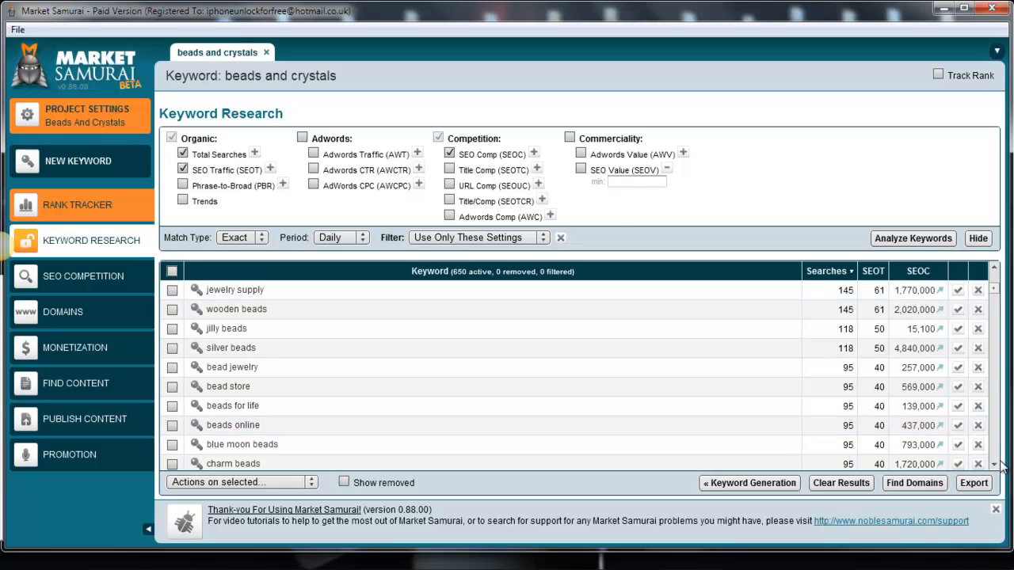
- Scroll down to low-volume keywords like crimp beads and bead making (43–53 searches)
scroll(down, 3)
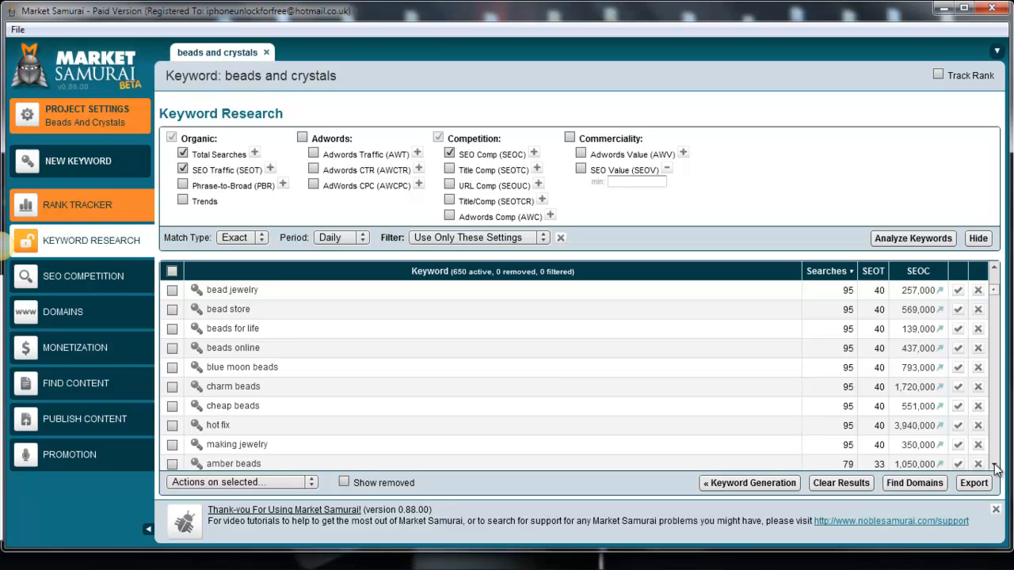
scroll(down, 3)
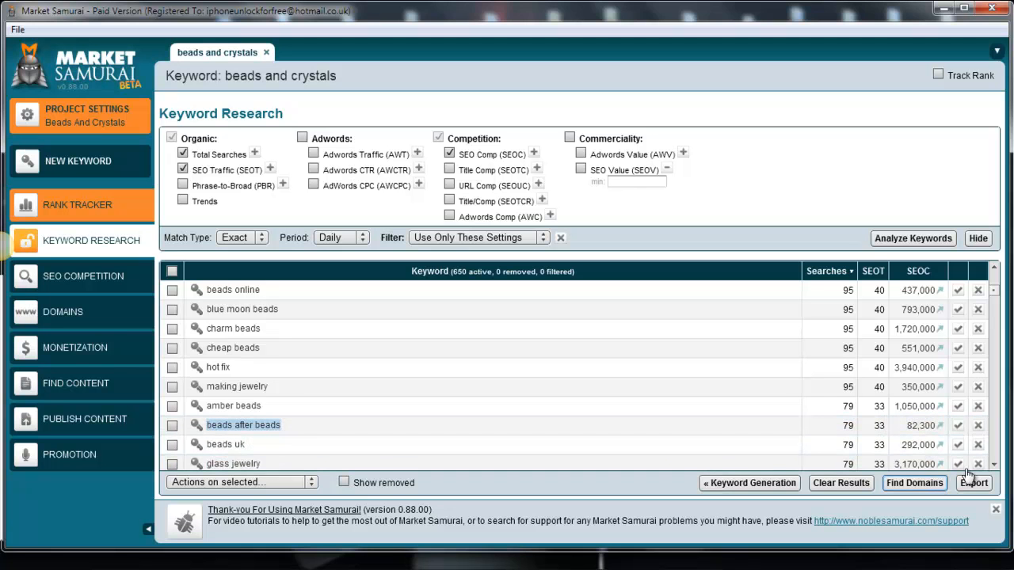
scroll(down, 3)
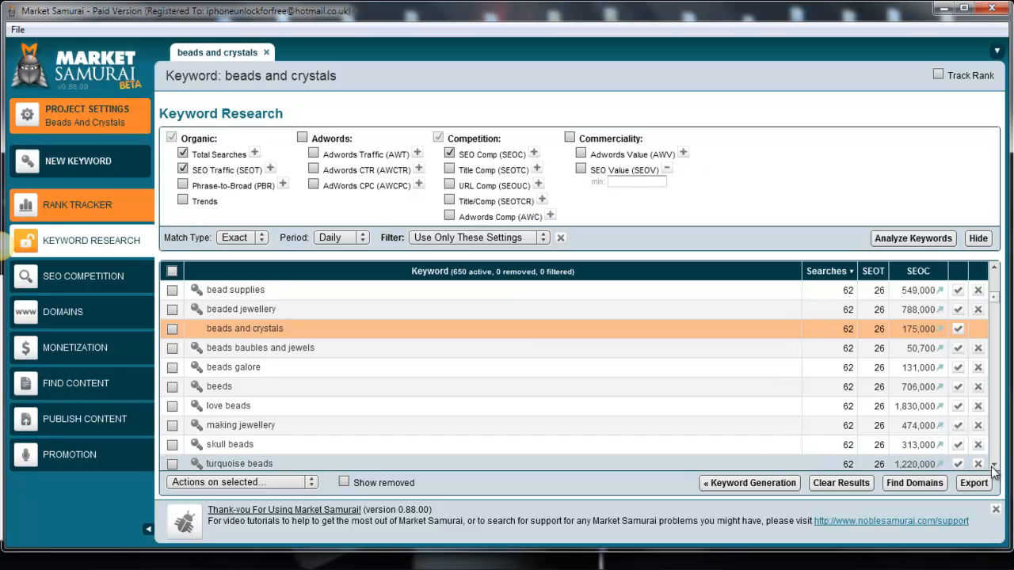
scroll(down, 3)
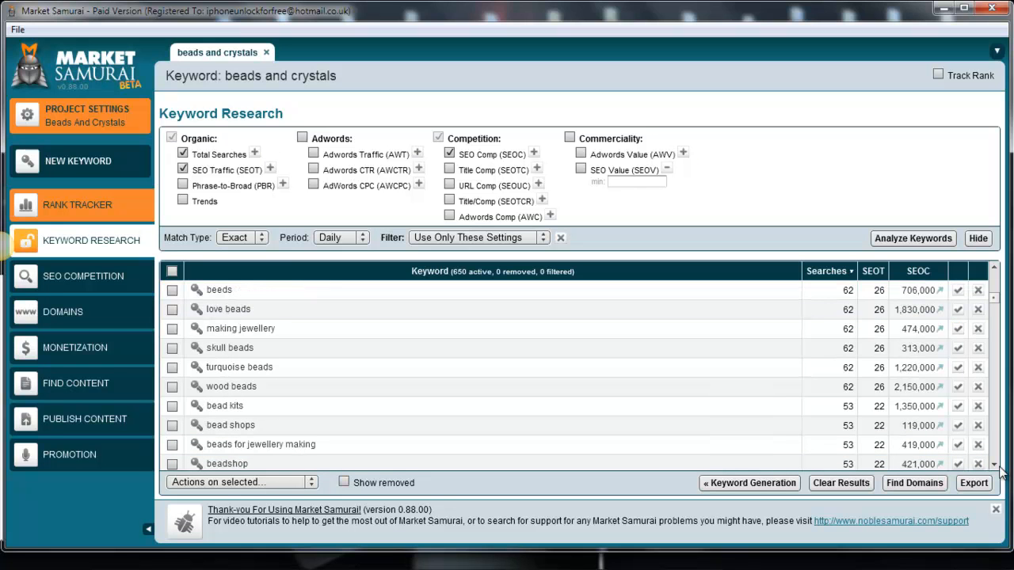
scroll(down, 3)
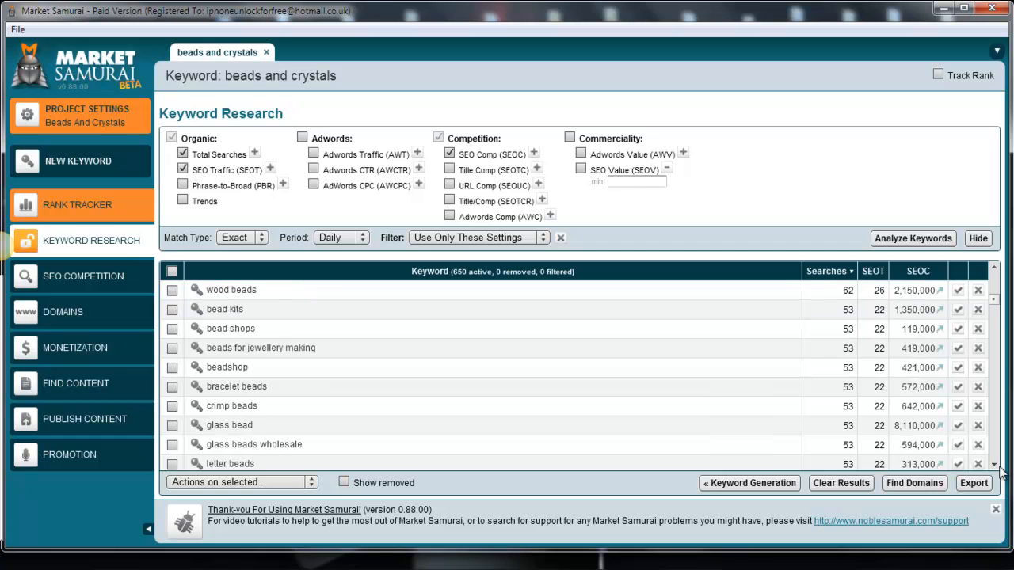
scroll(down, 3)
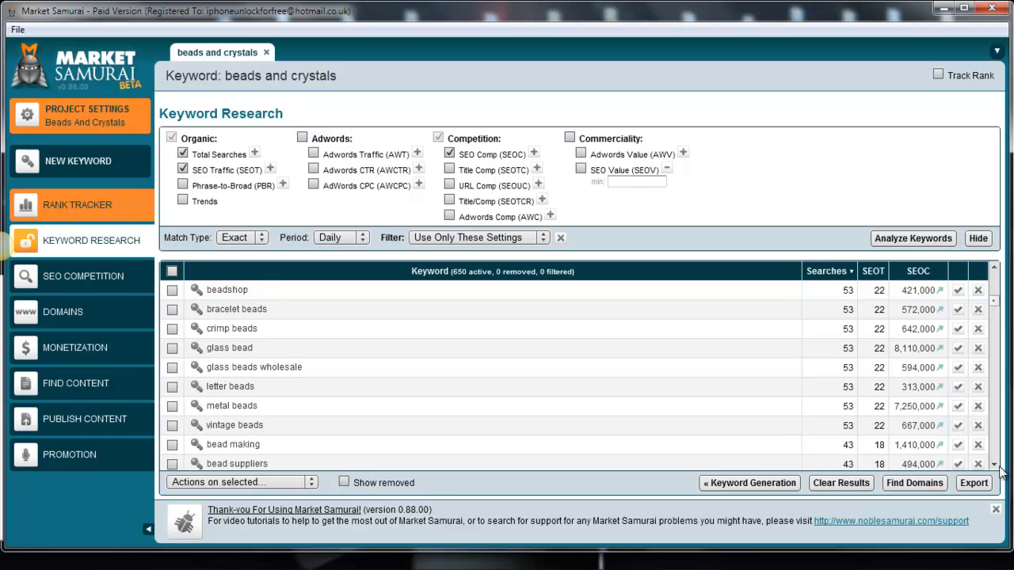